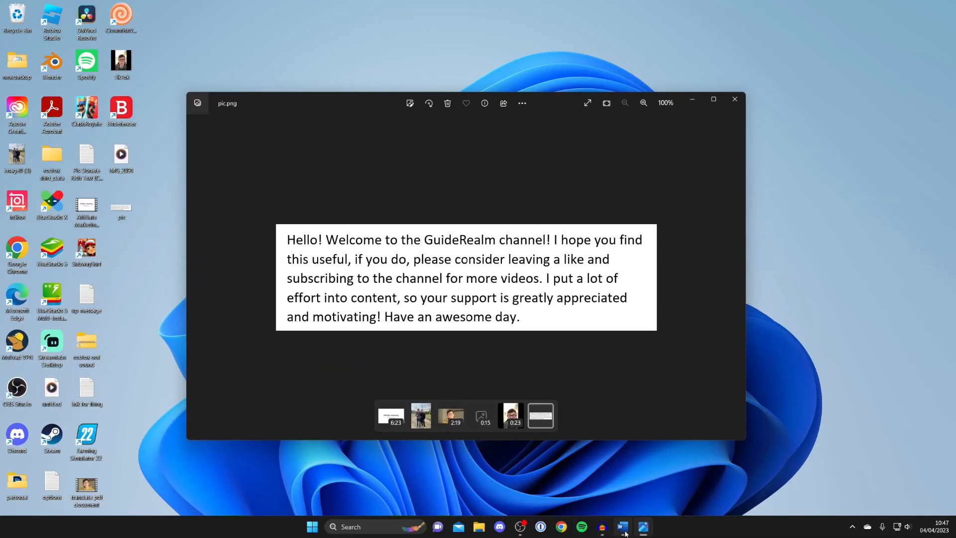
# Switch to the blank Word document and browse the Desktop for pic.png.
pyautogui.click(621, 526)
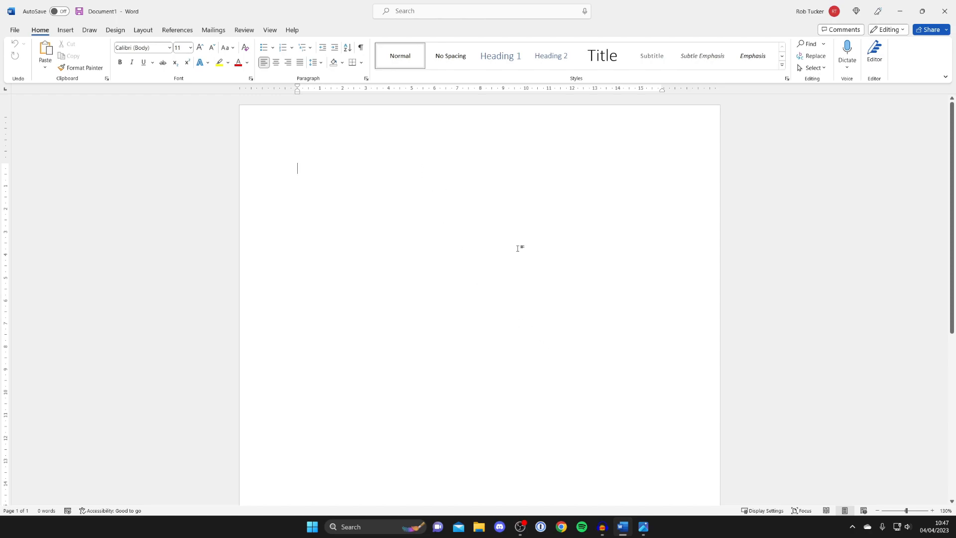
pyautogui.moveTo(637, 504)
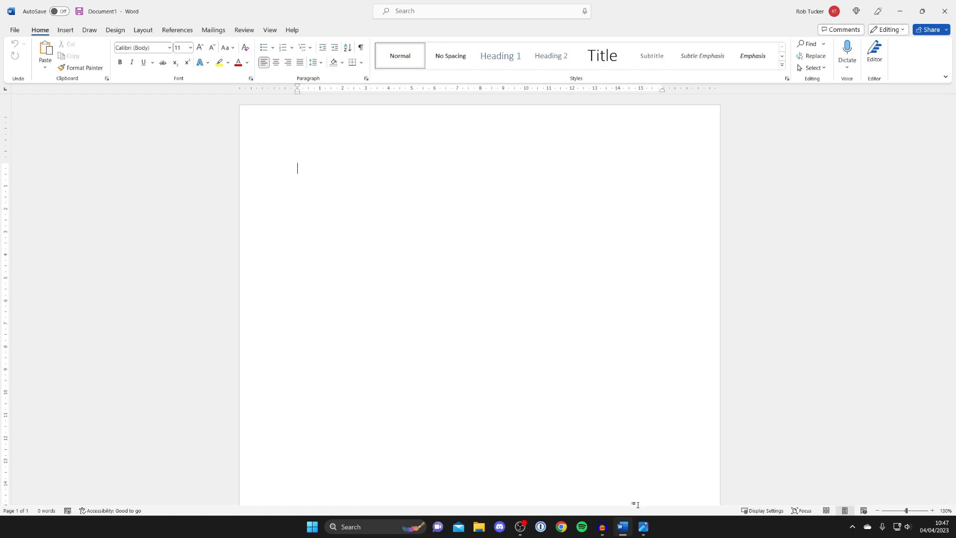
pyautogui.moveTo(479, 526)
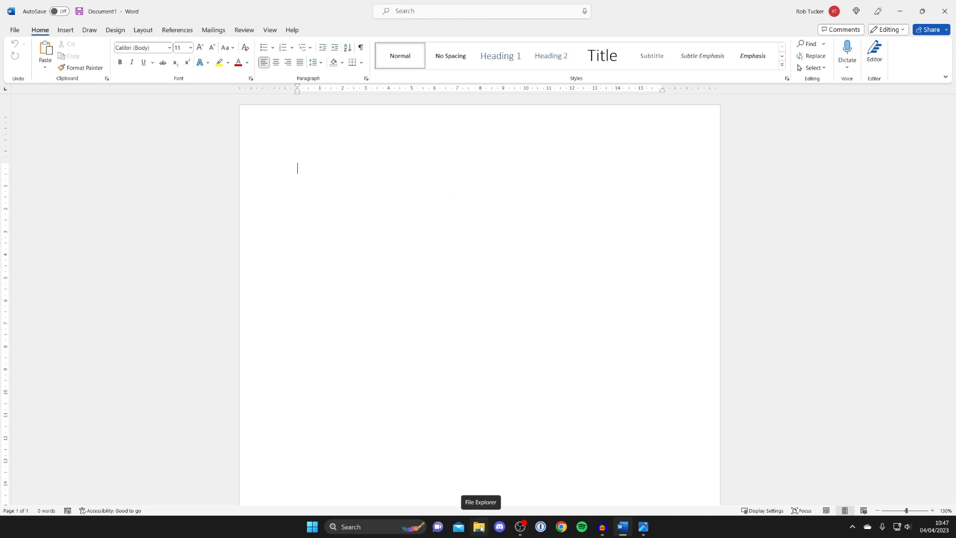
pyautogui.click(480, 526)
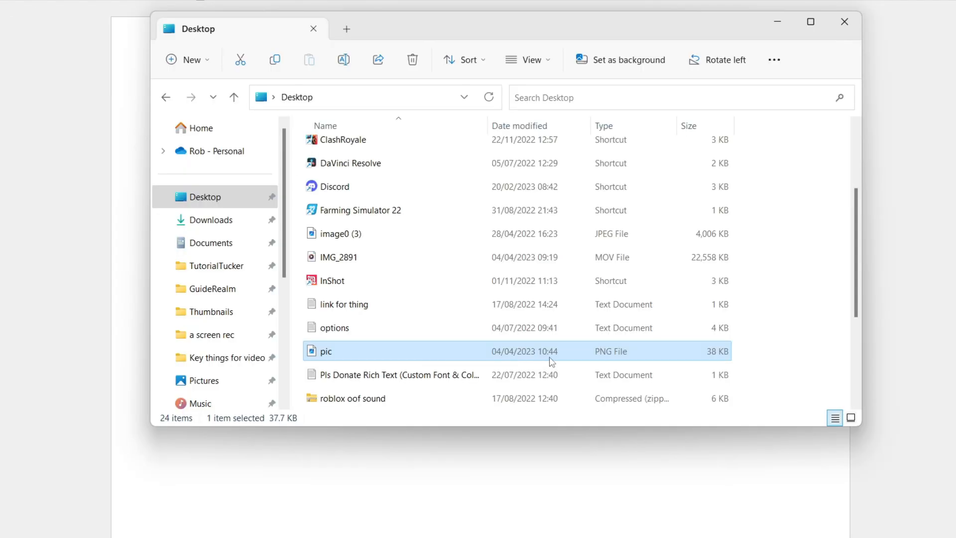
pyautogui.moveTo(546, 353)
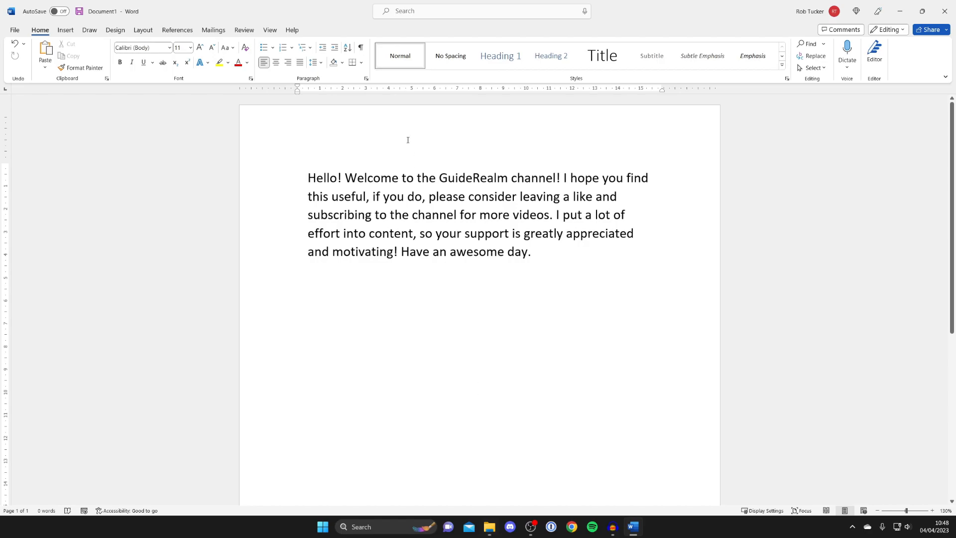
pyautogui.click(477, 214)
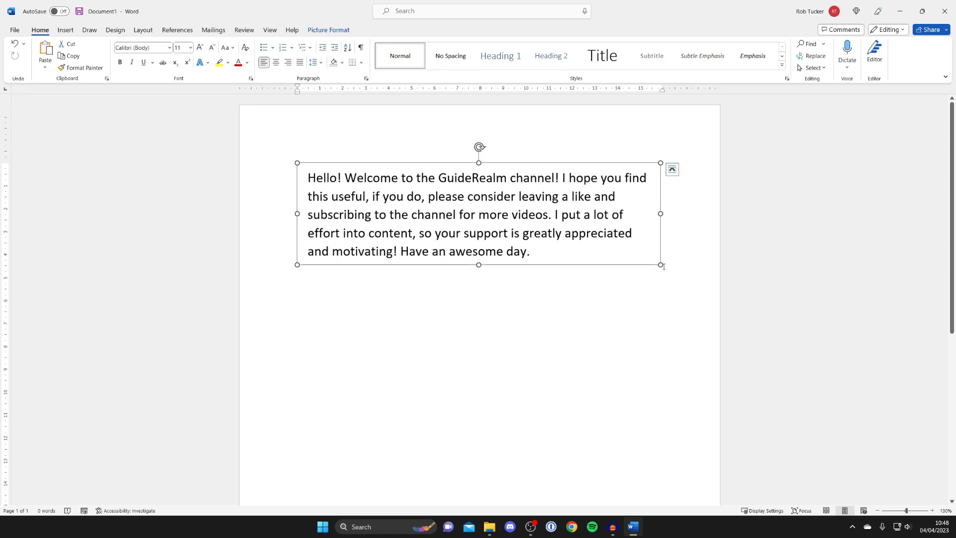
pyautogui.moveTo(661, 267)
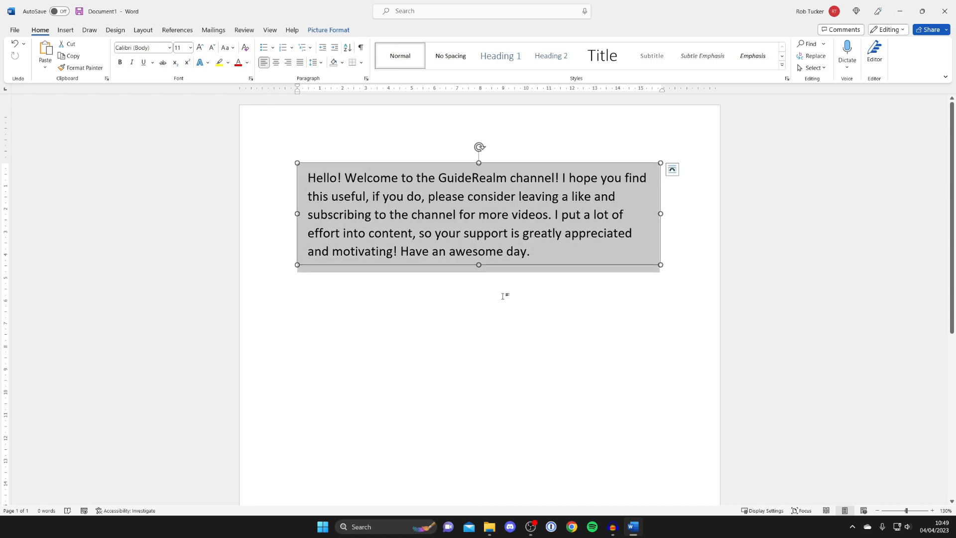
pyautogui.click(490, 226)
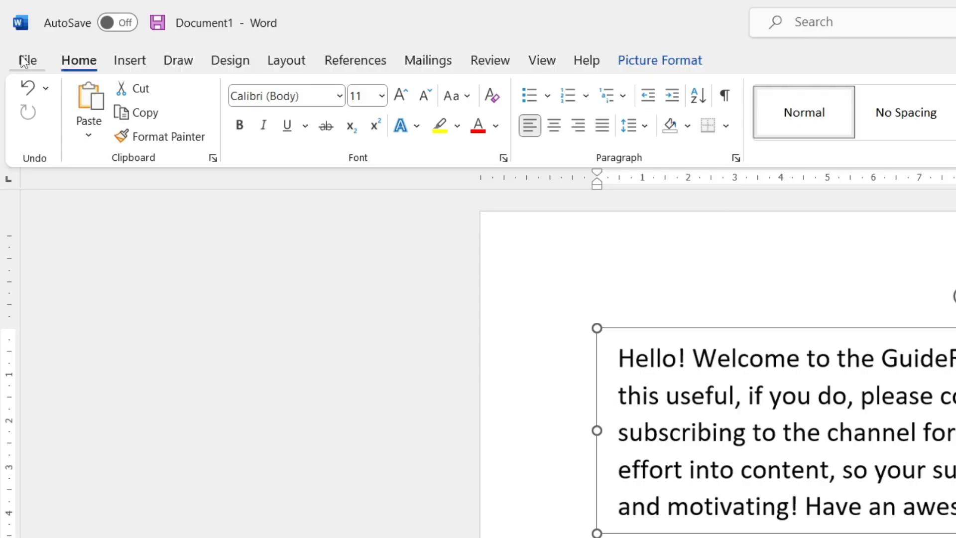
# Go to File > Export to reach the Create PDF/XPS Document options.
pyautogui.click(27, 59)
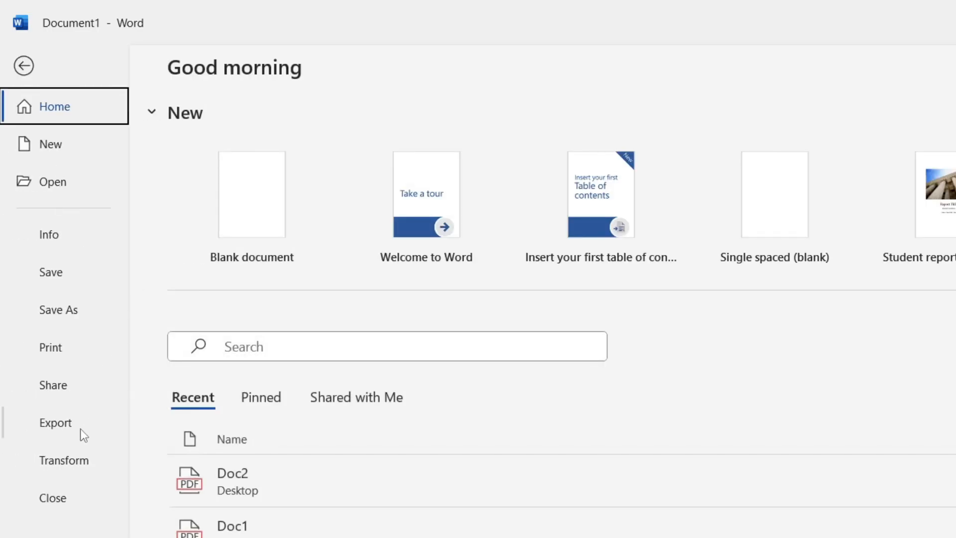
pyautogui.click(55, 422)
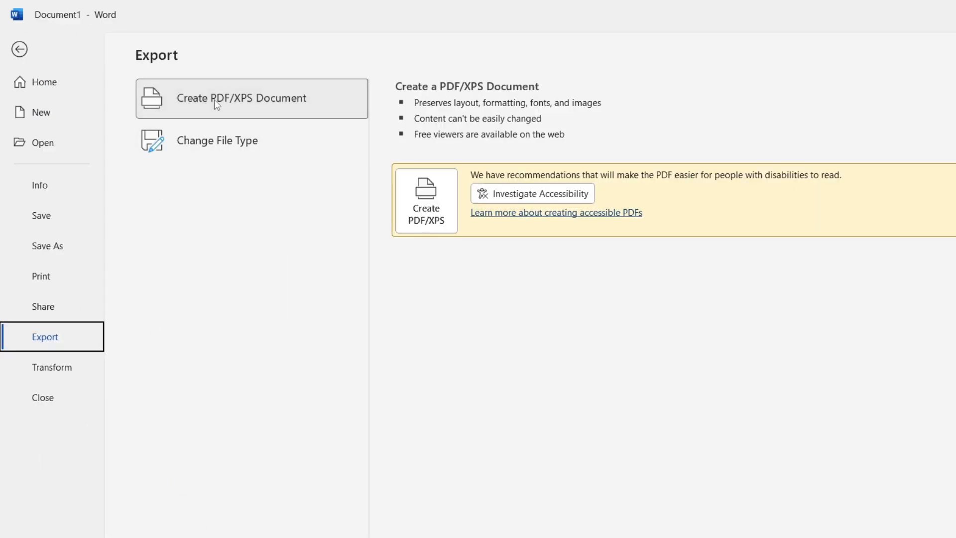
pyautogui.moveTo(229, 108)
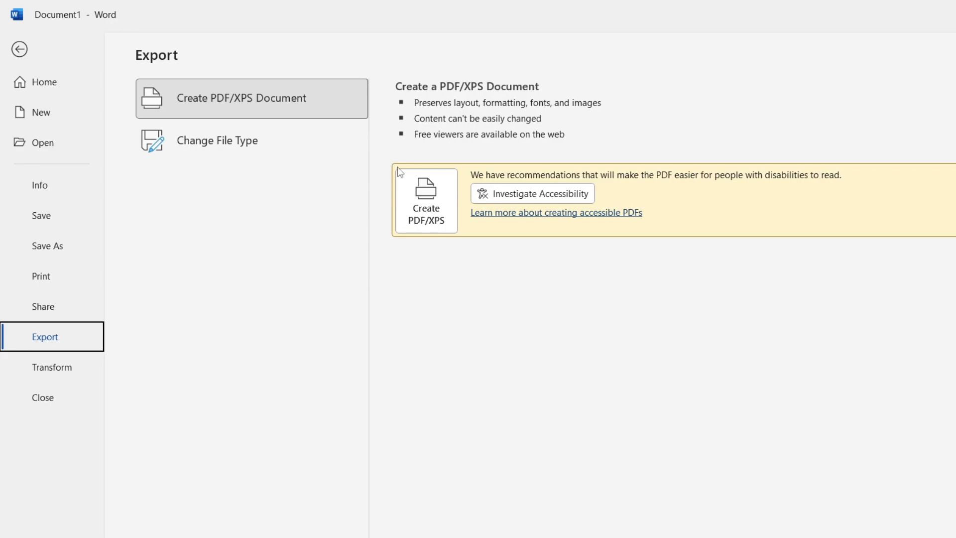
pyautogui.moveTo(426, 201)
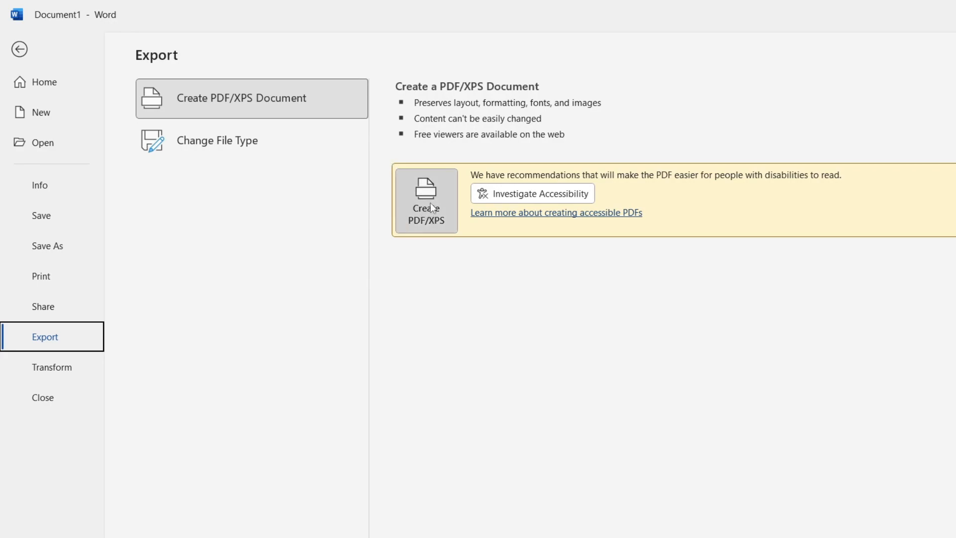
# Publish the document to the Desktop as Example.pdf with 'Open file after publishing' kept on.
pyautogui.click(426, 200)
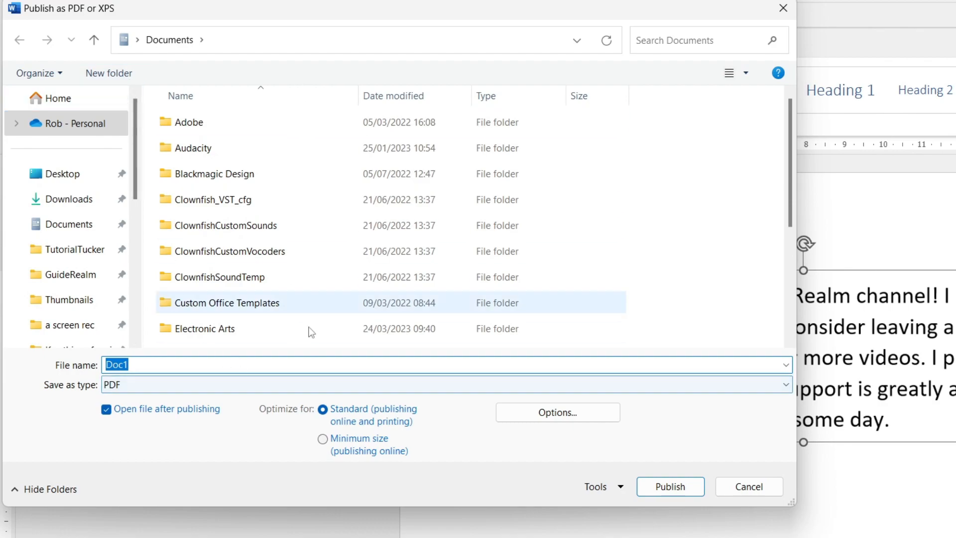
pyautogui.moveTo(66, 174)
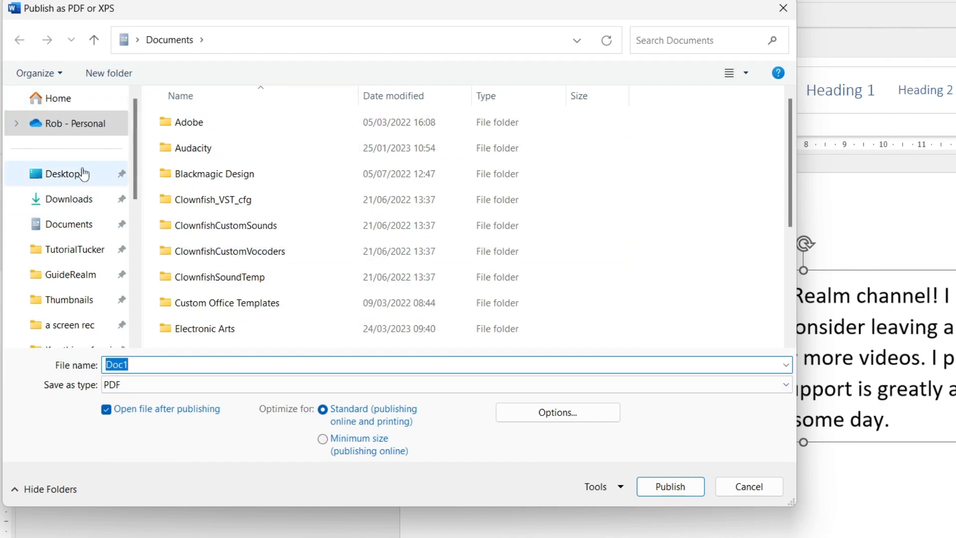
pyautogui.click(62, 173)
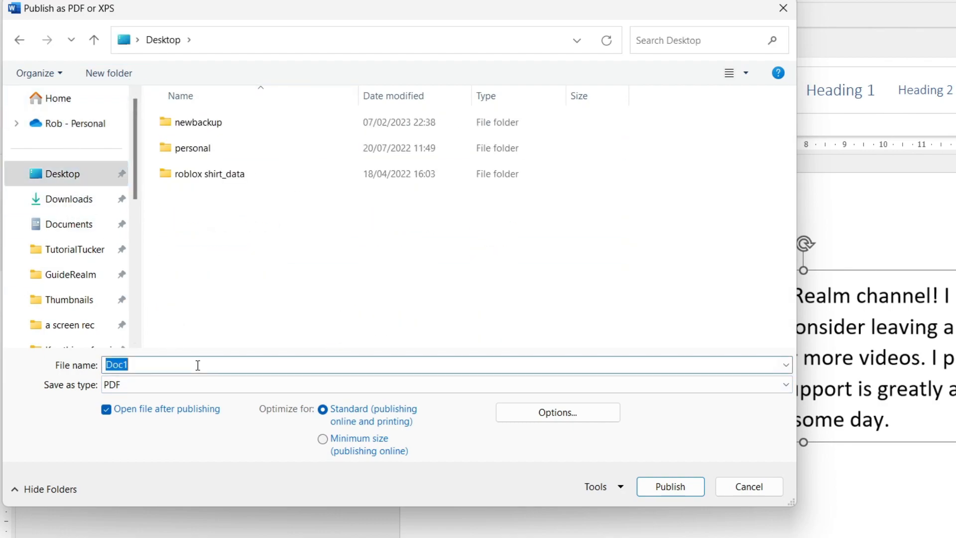
pyautogui.write('E')
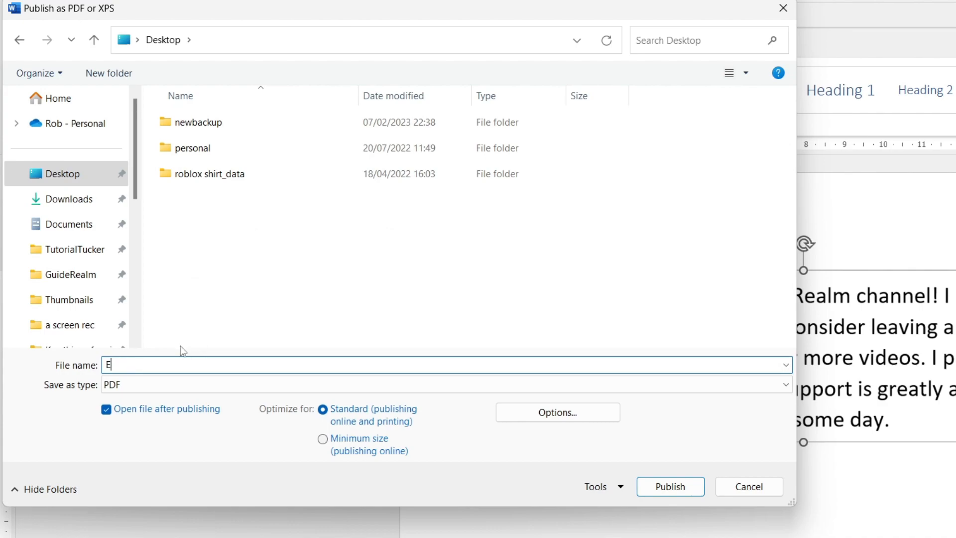
pyautogui.write('xample')
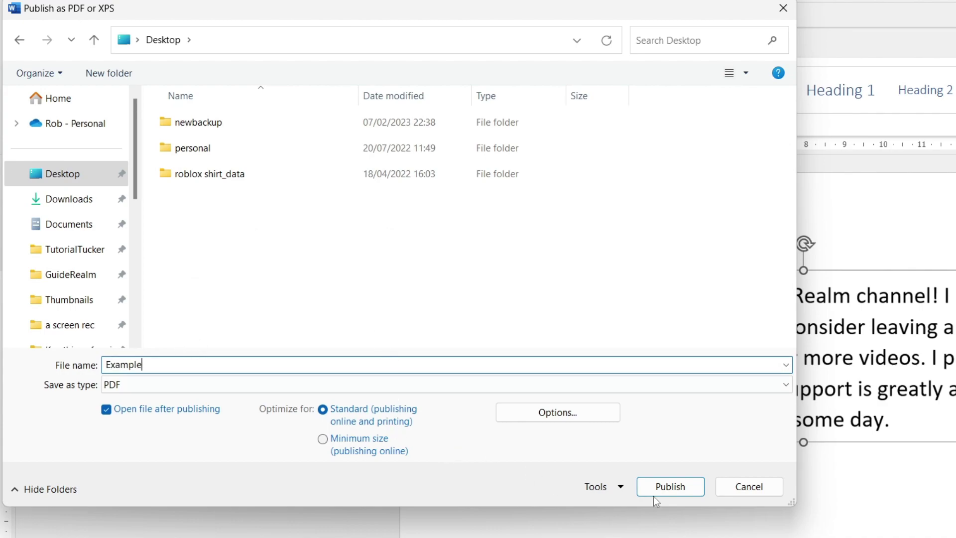
pyautogui.click(668, 487)
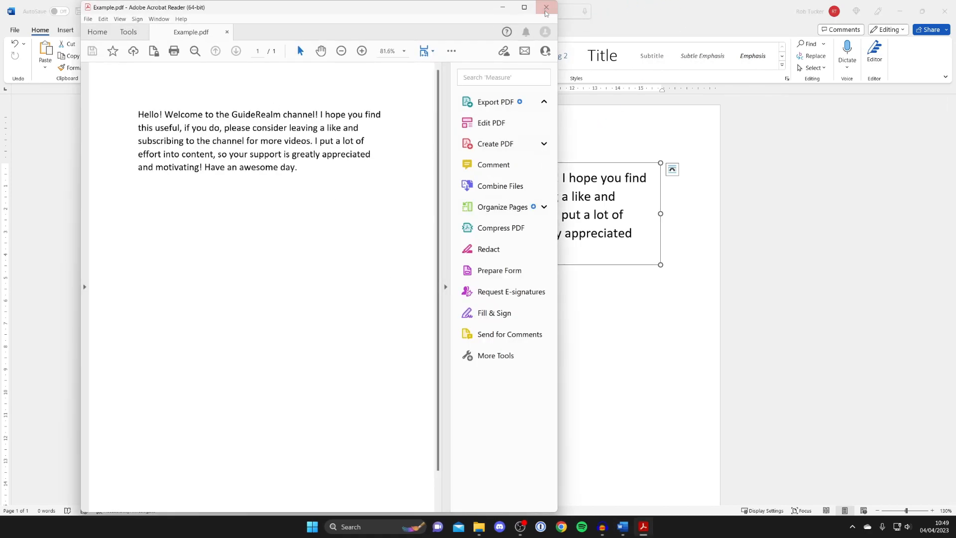
# Close Acrobat Reader and browse the Desktop from File > Open to select Example.pdf.
pyautogui.click(545, 7)
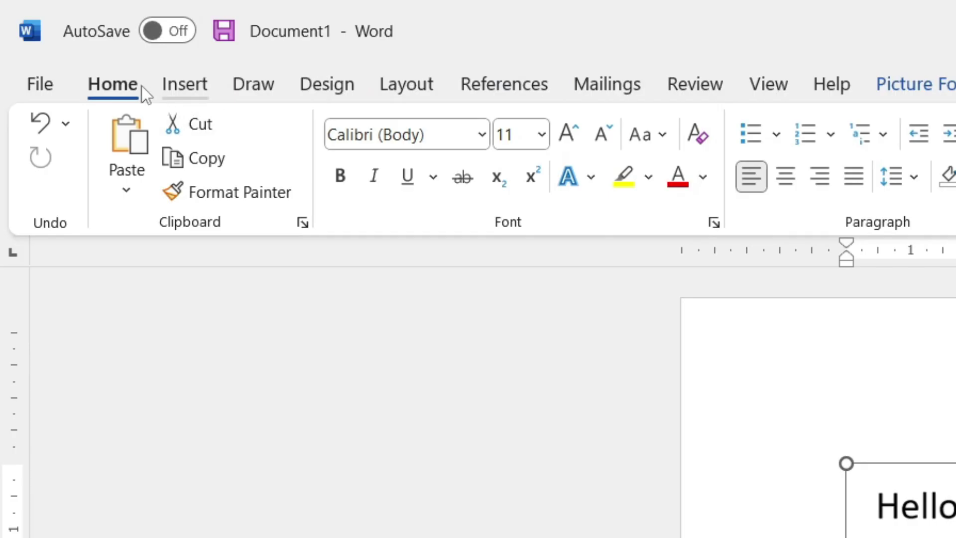
pyautogui.click(39, 84)
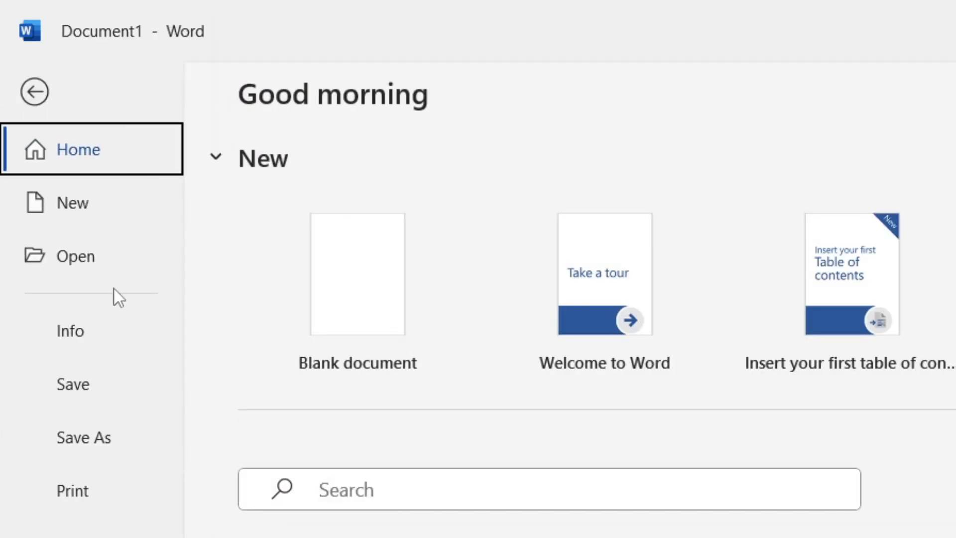
pyautogui.click(75, 256)
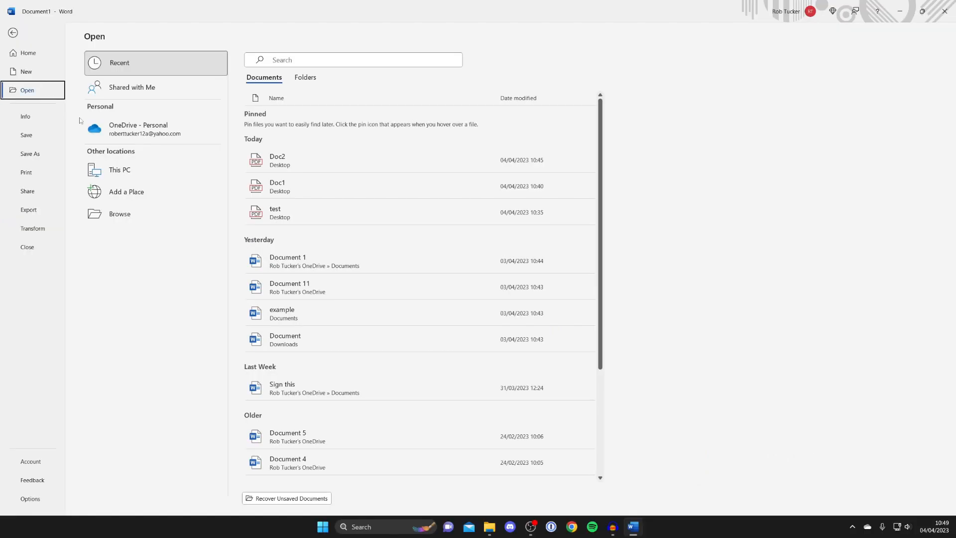
pyautogui.moveTo(119, 213)
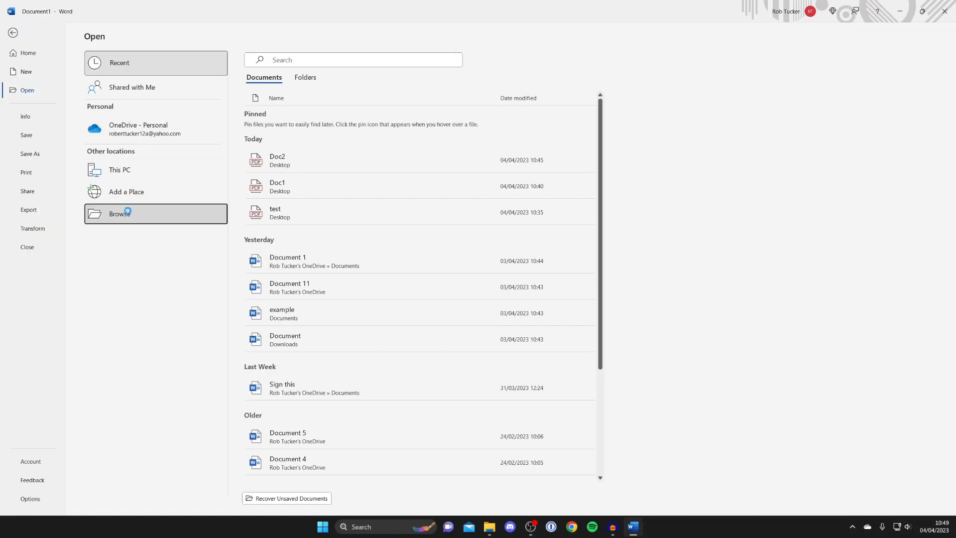
pyautogui.click(119, 213)
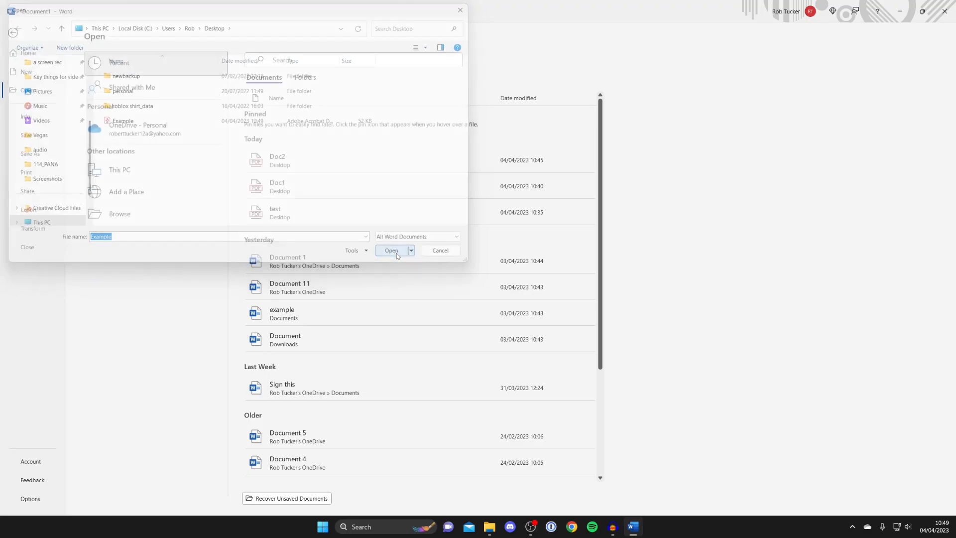
# Open Example.pdf and confirm its conversion into an editable Word document.
pyautogui.click(391, 250)
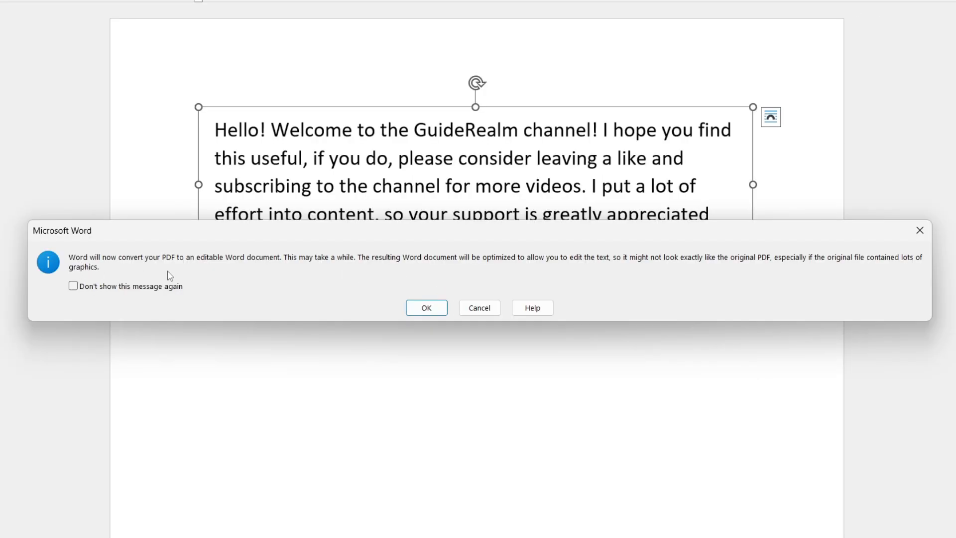
pyautogui.moveTo(195, 281)
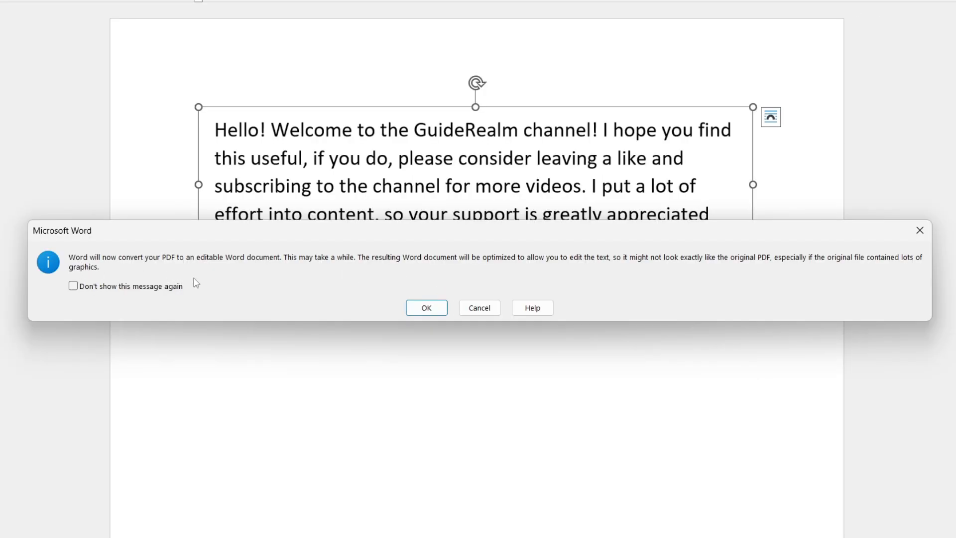
pyautogui.click(427, 307)
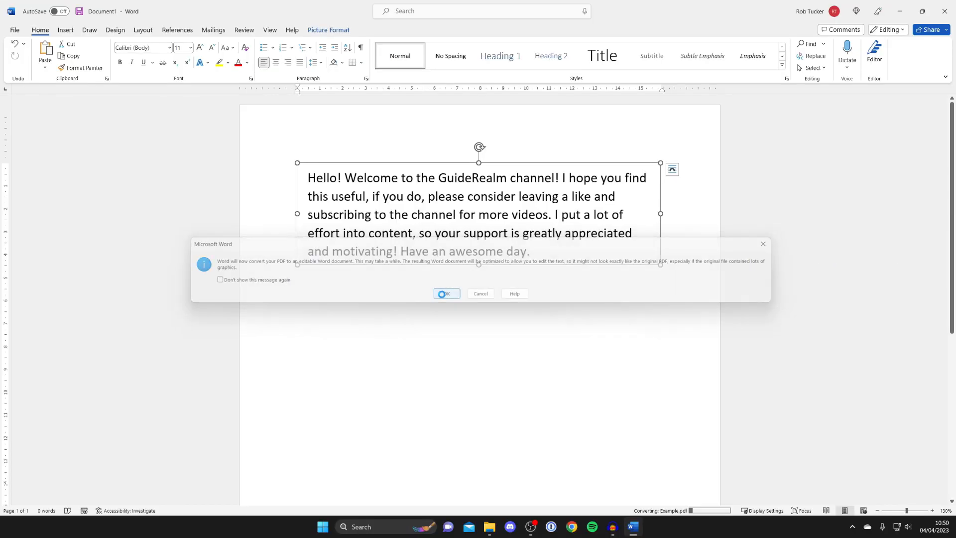
pyautogui.click(446, 293)
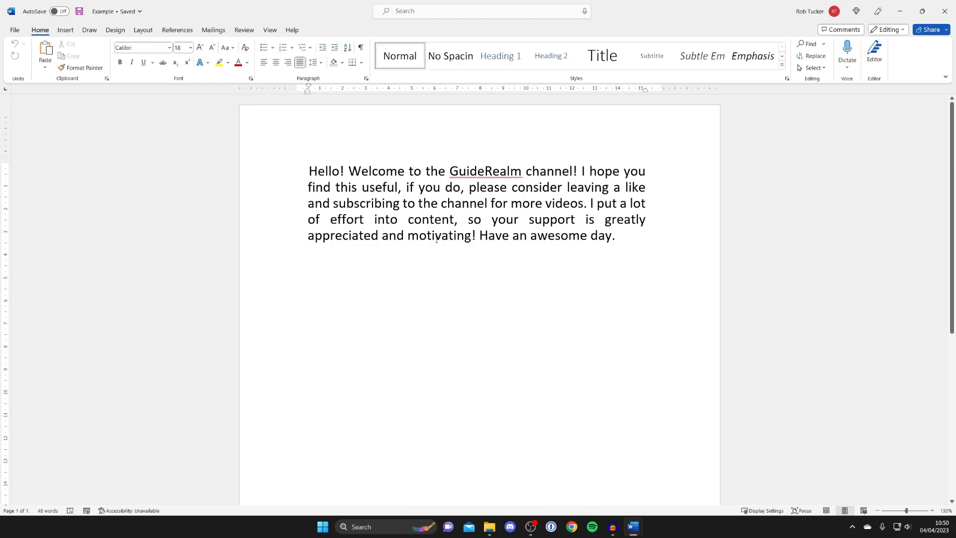
pyautogui.click(309, 170)
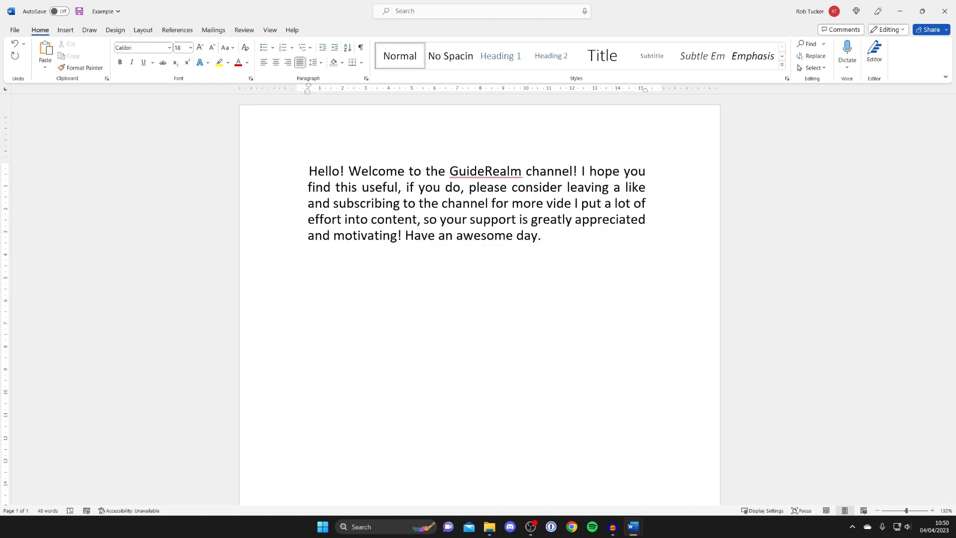
pyautogui.write('os.')
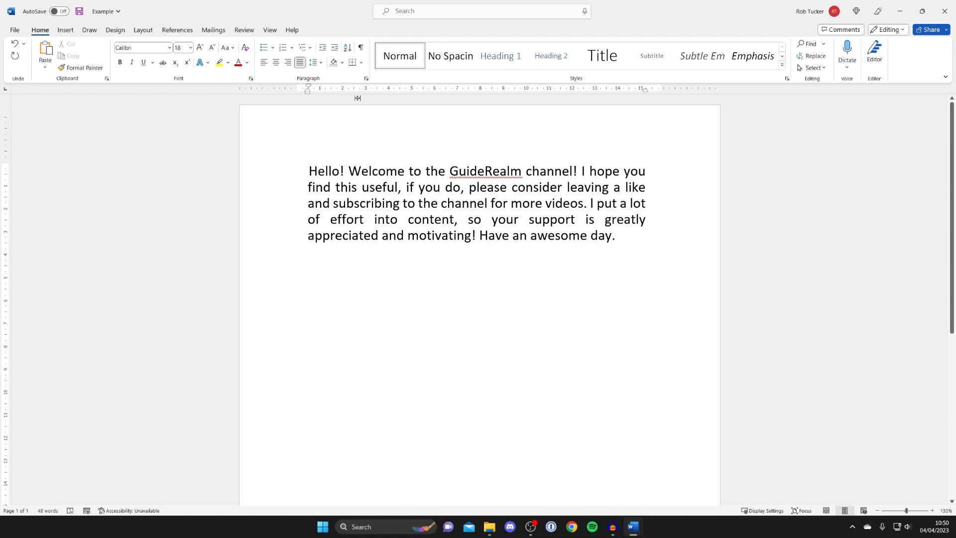
# Save the converted document as Example.docx (Word Document) on the Desktop via Save As > This PC.
pyautogui.click(14, 30)
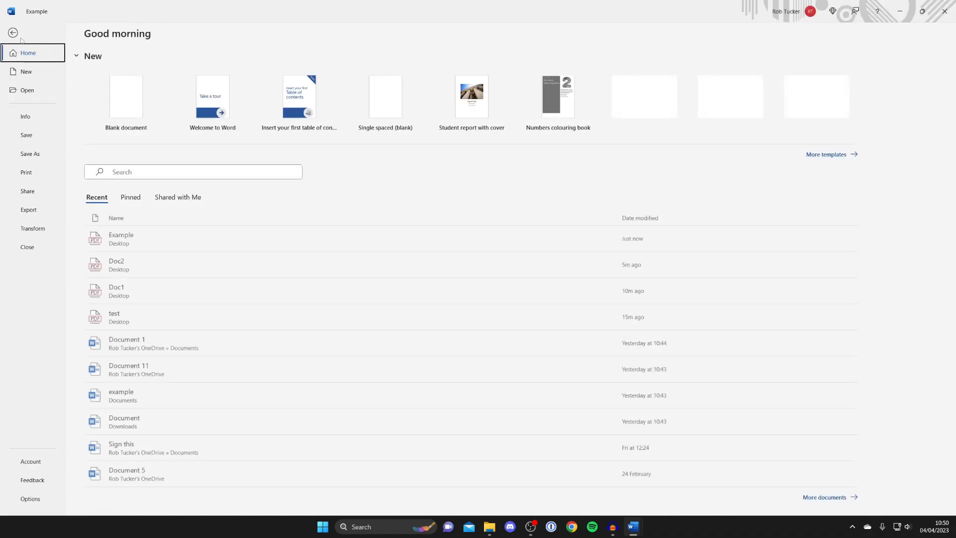
pyautogui.click(29, 153)
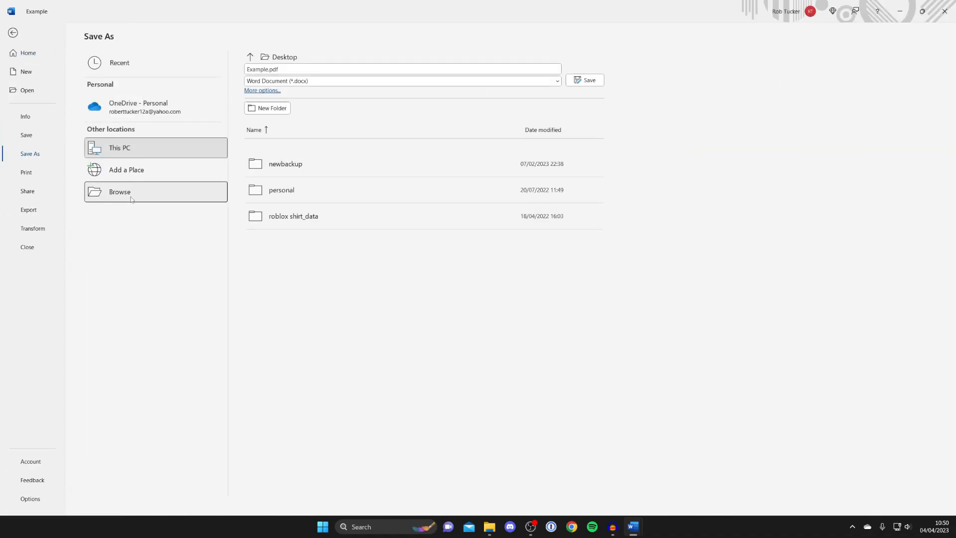
pyautogui.click(584, 80)
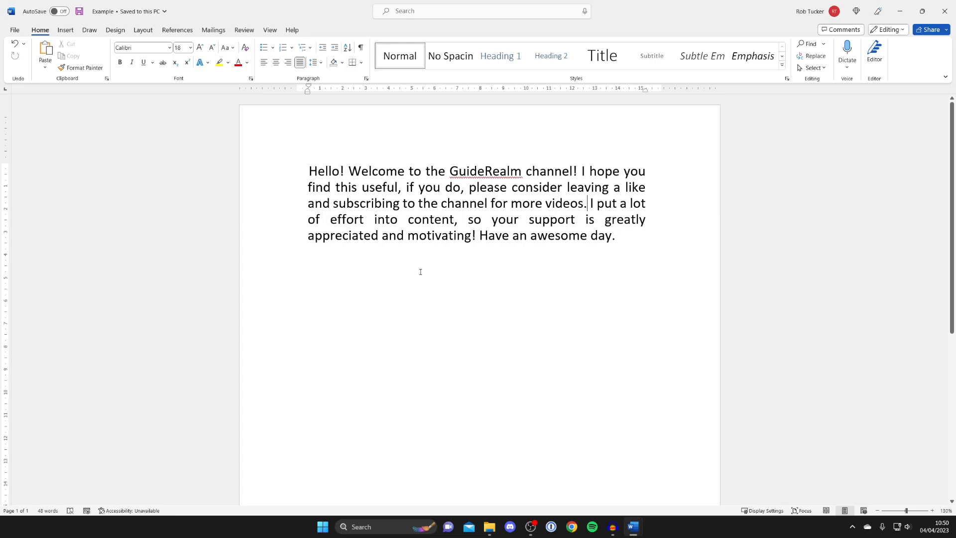